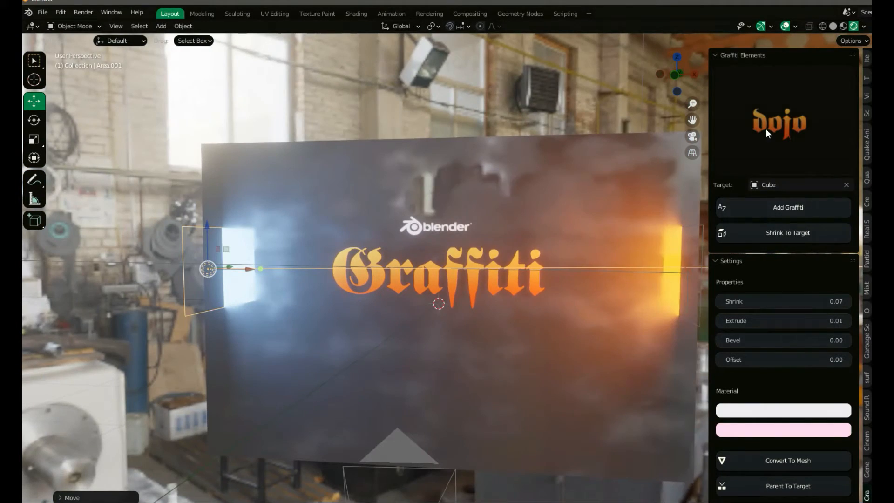
# - Choose the four-tag preset (Beat Box, Brand News, Acid, Keep It Real) in Graffiti Elements
pyautogui.click(781, 120)
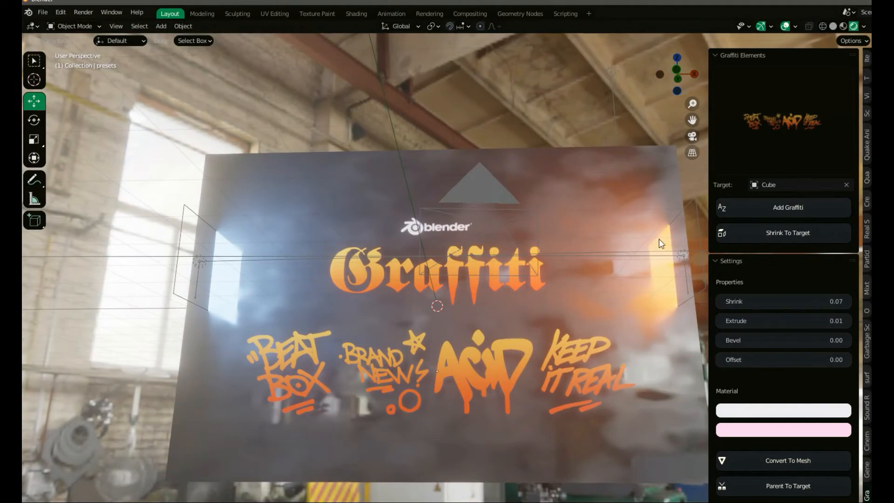
pyautogui.moveTo(648, 79)
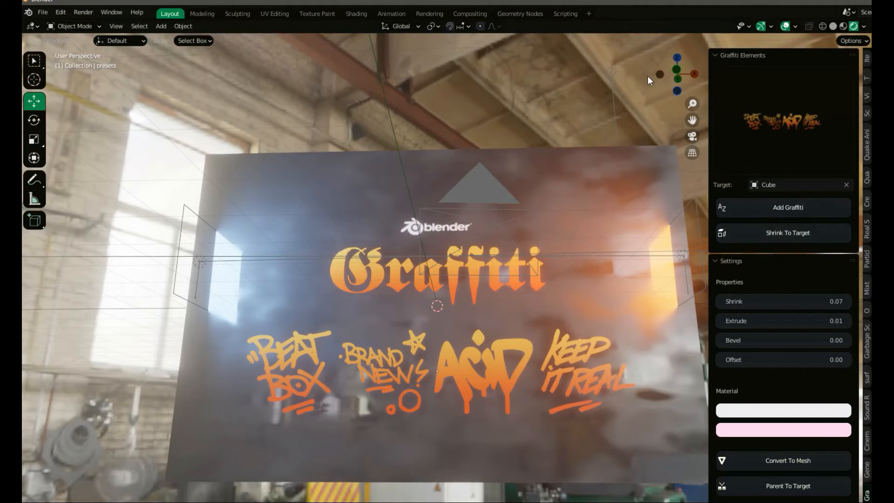